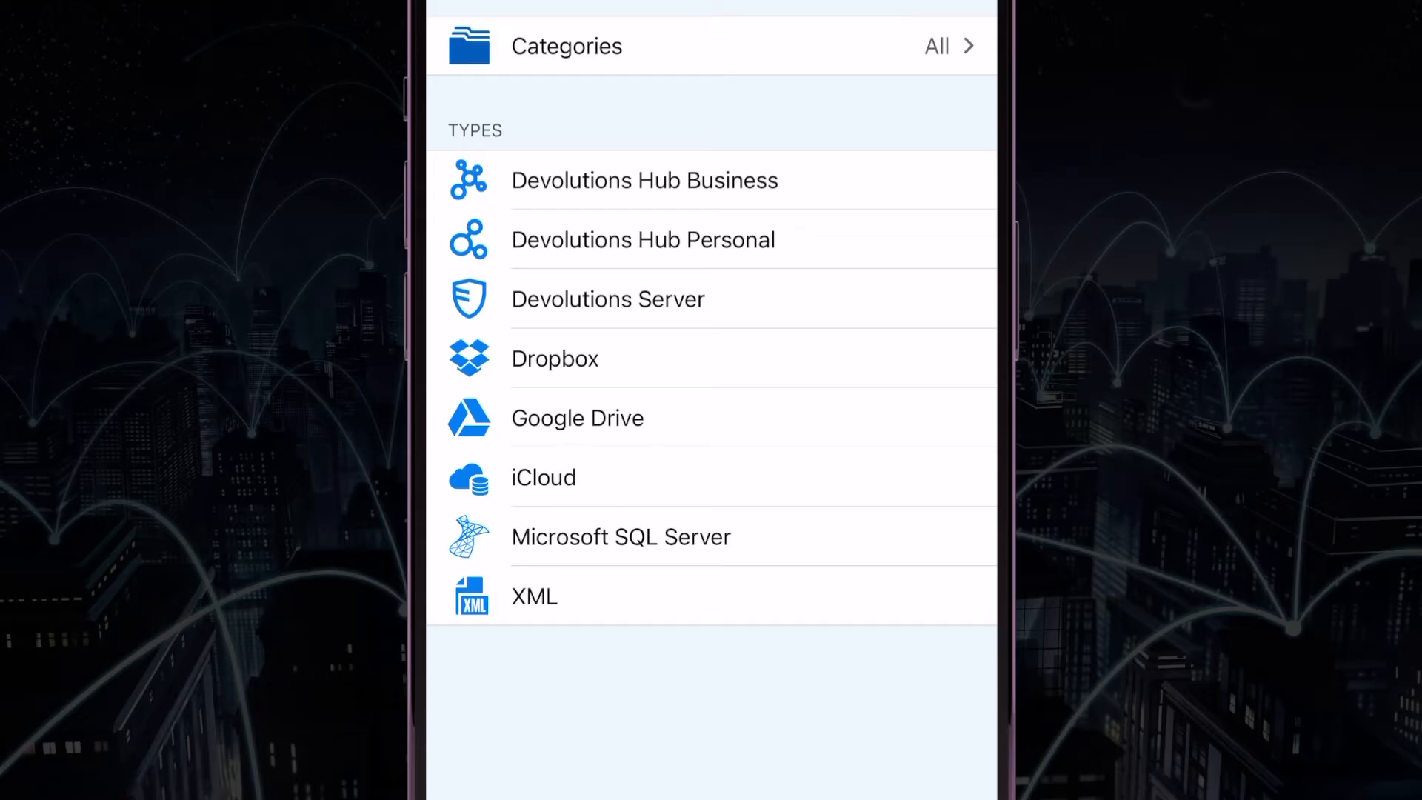
Add a username-and-password credential in Windjammer Endpoints with 'windjammer.co' and a generated password
{"action": "left_click", "coordinate": [644, 240]}
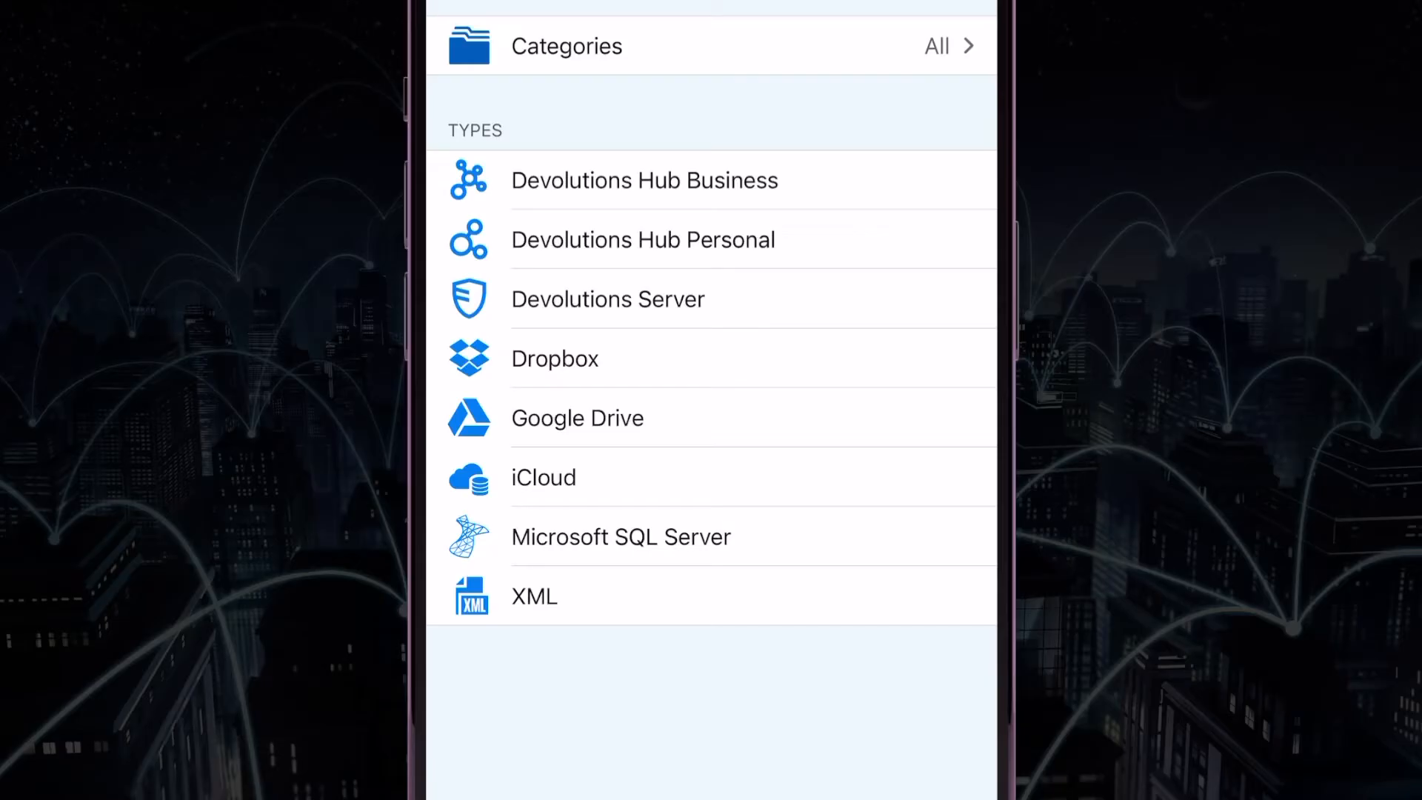
{"action": "left_click", "coordinate": [607, 299]}
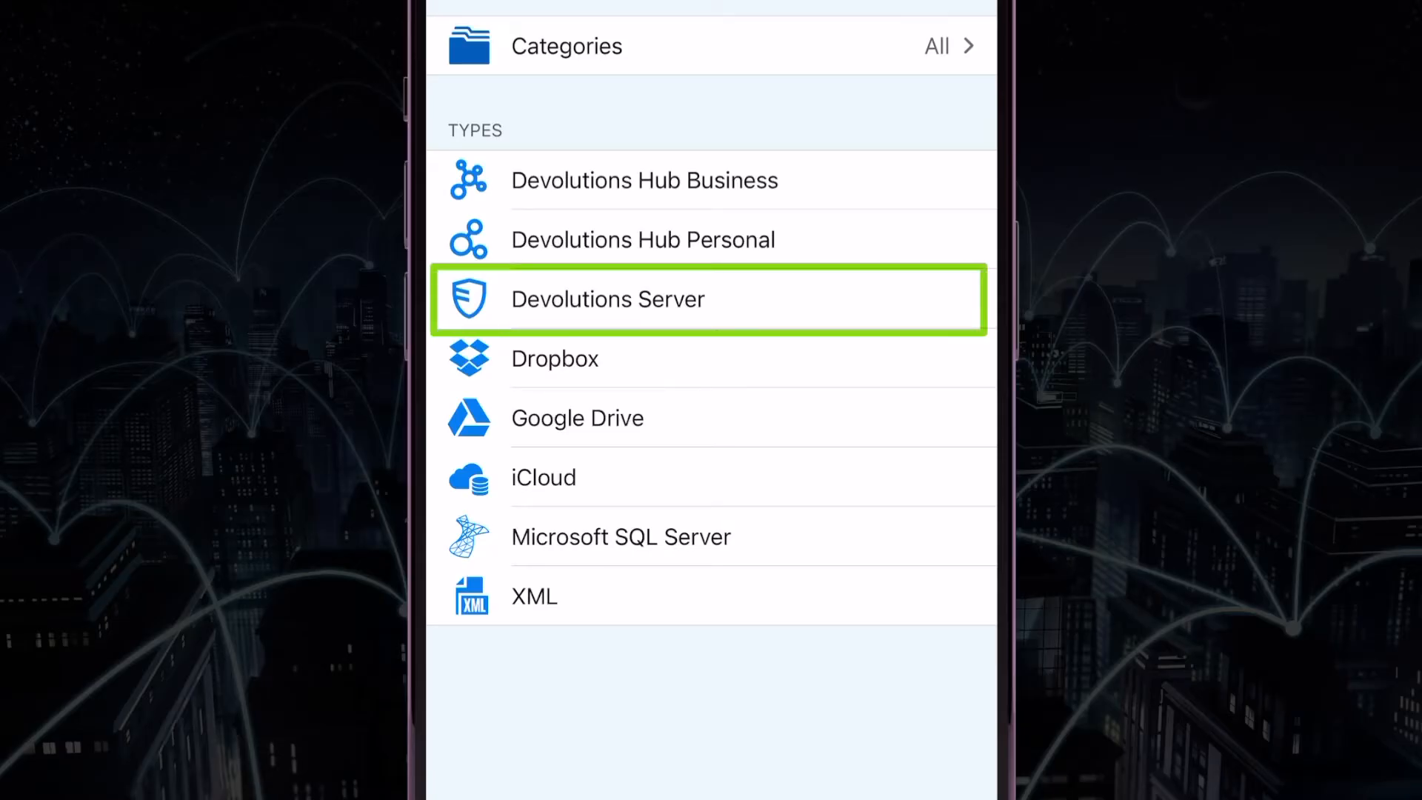
{"action": "left_click", "coordinate": [644, 180]}
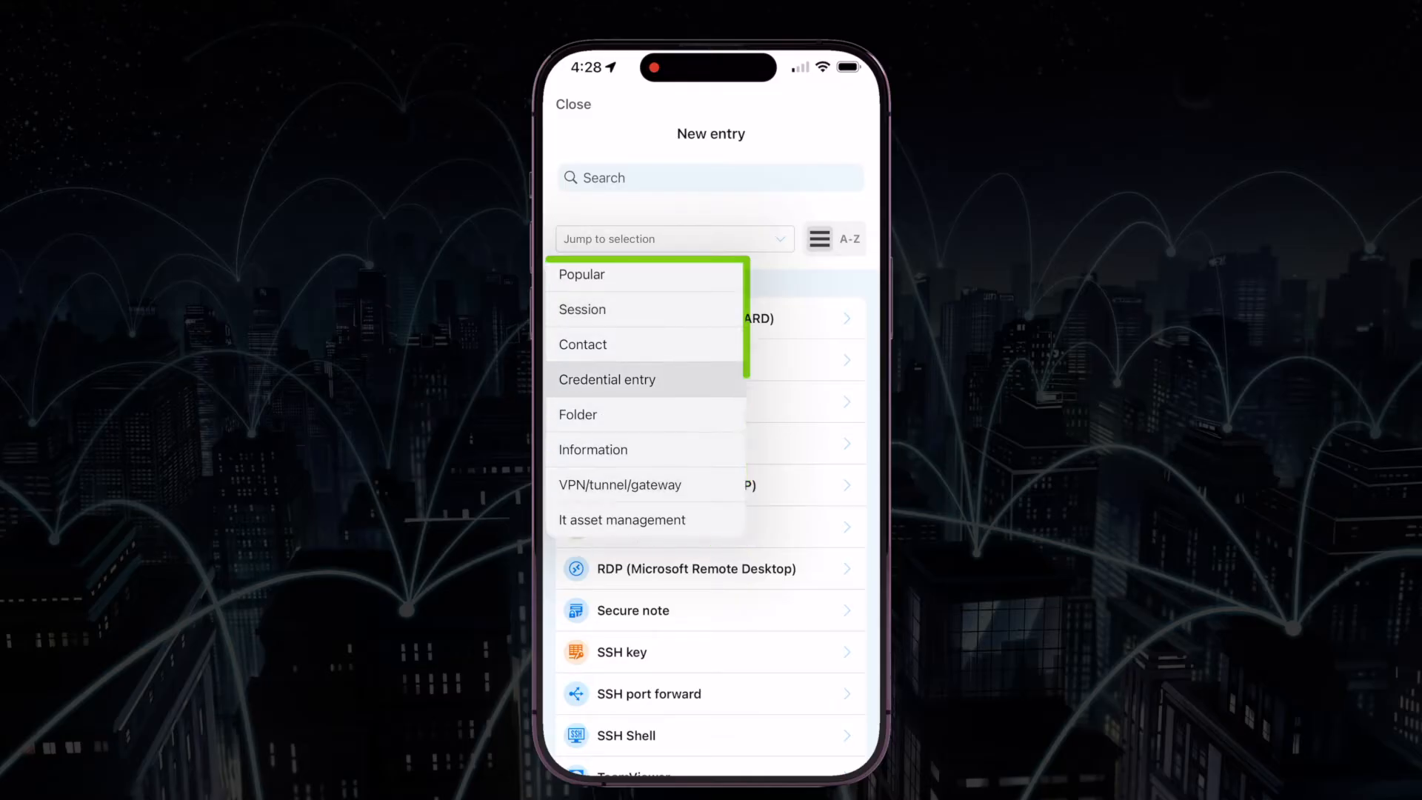
{"action": "left_click", "coordinate": [607, 379]}
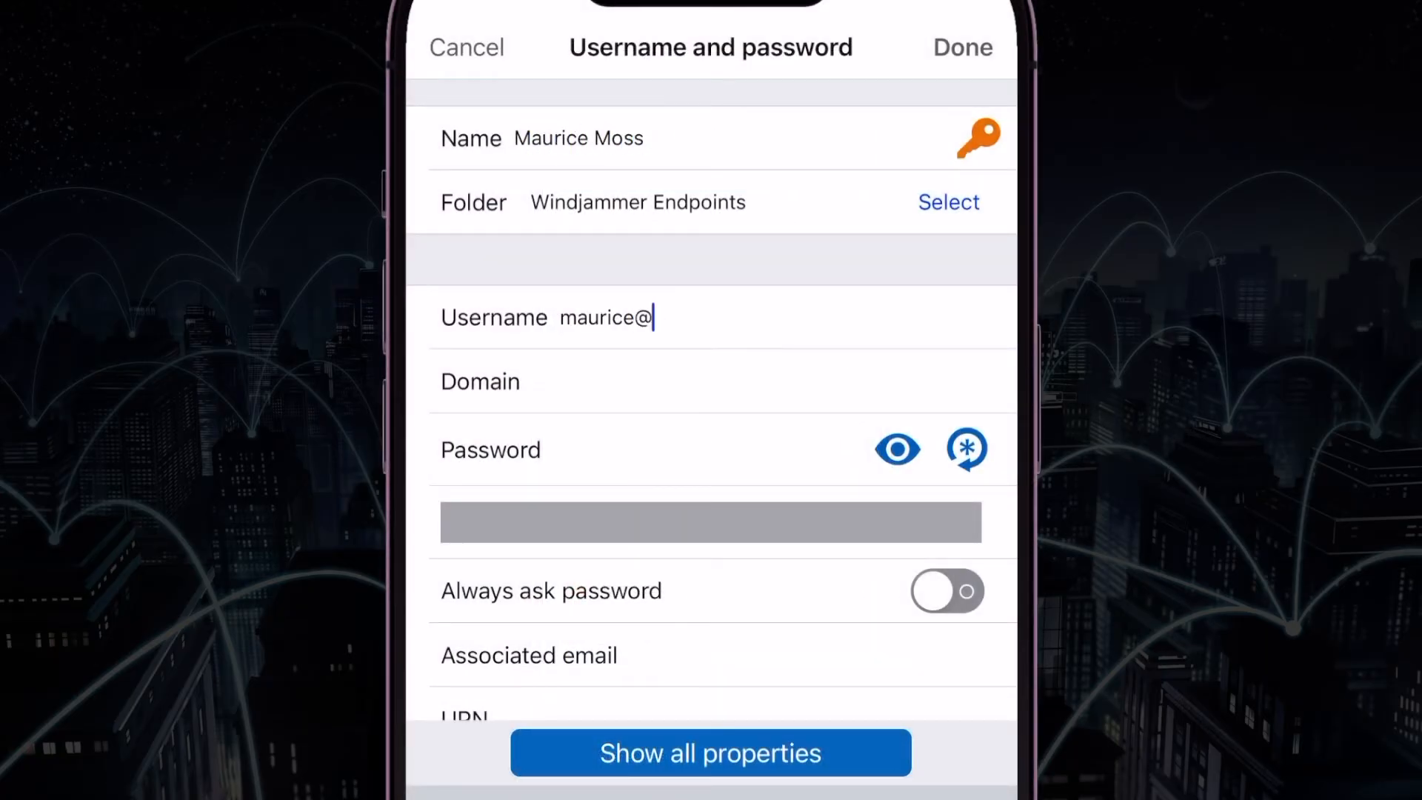
{"action": "type", "text": "windjammer.co"}
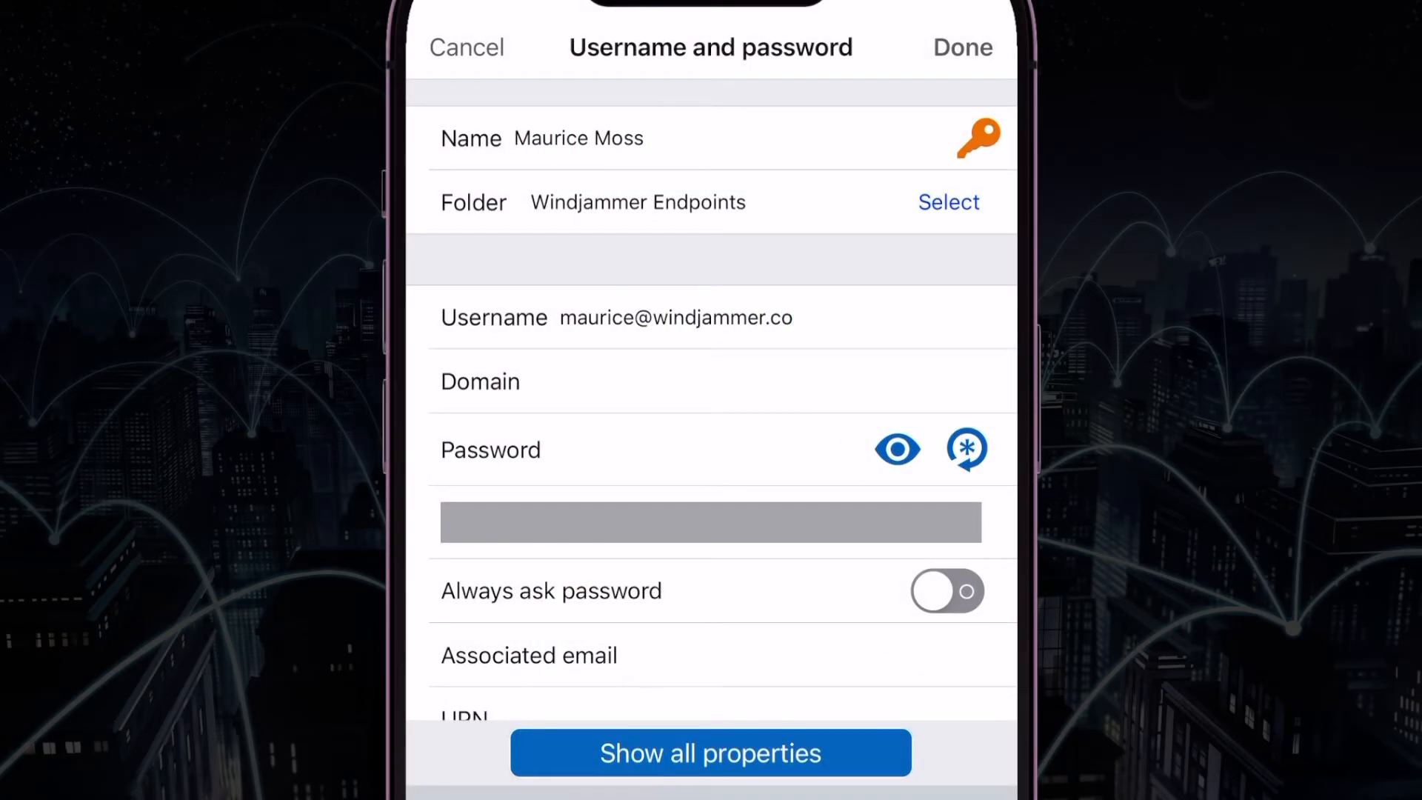
{"action": "left_click", "coordinate": [966, 448]}
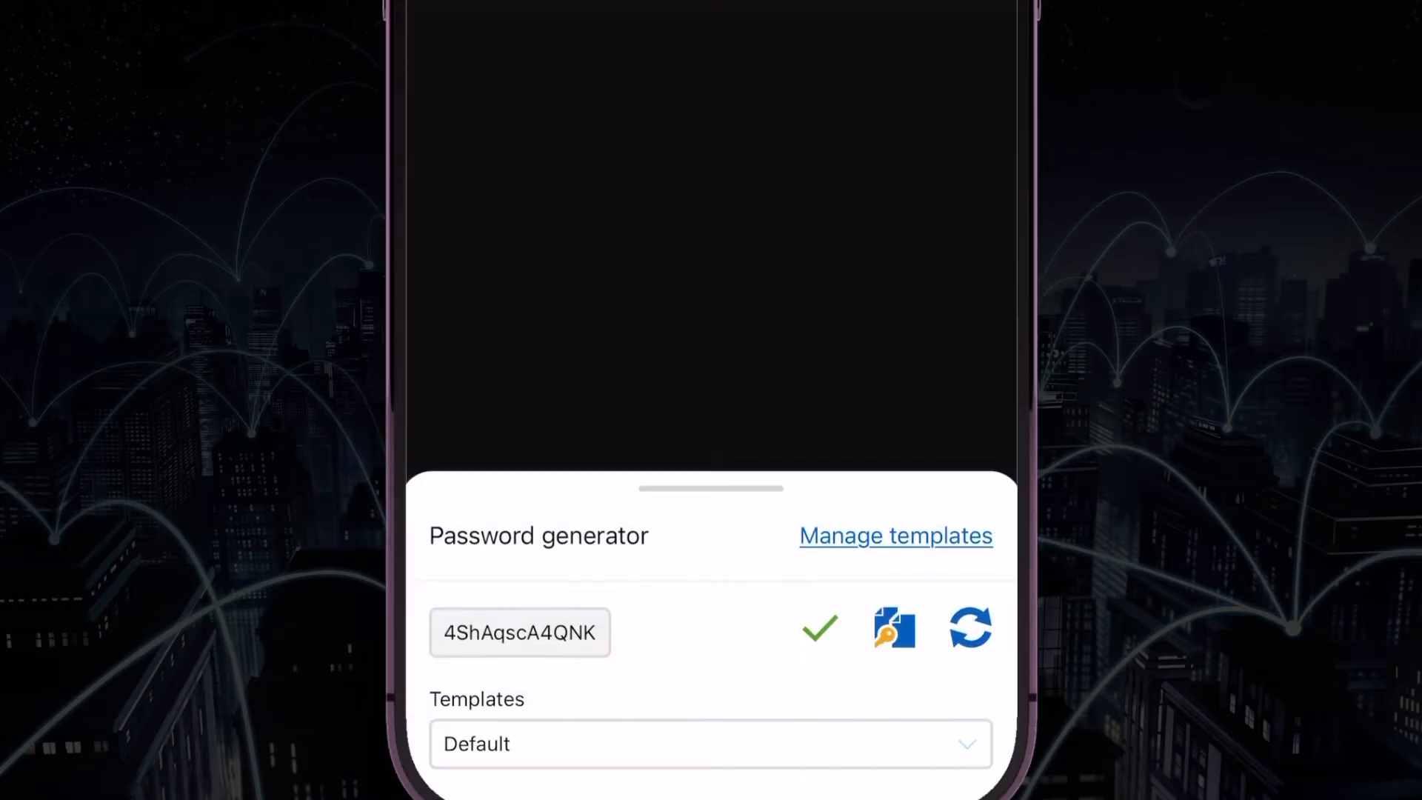
{"action": "left_click", "coordinate": [971, 629]}
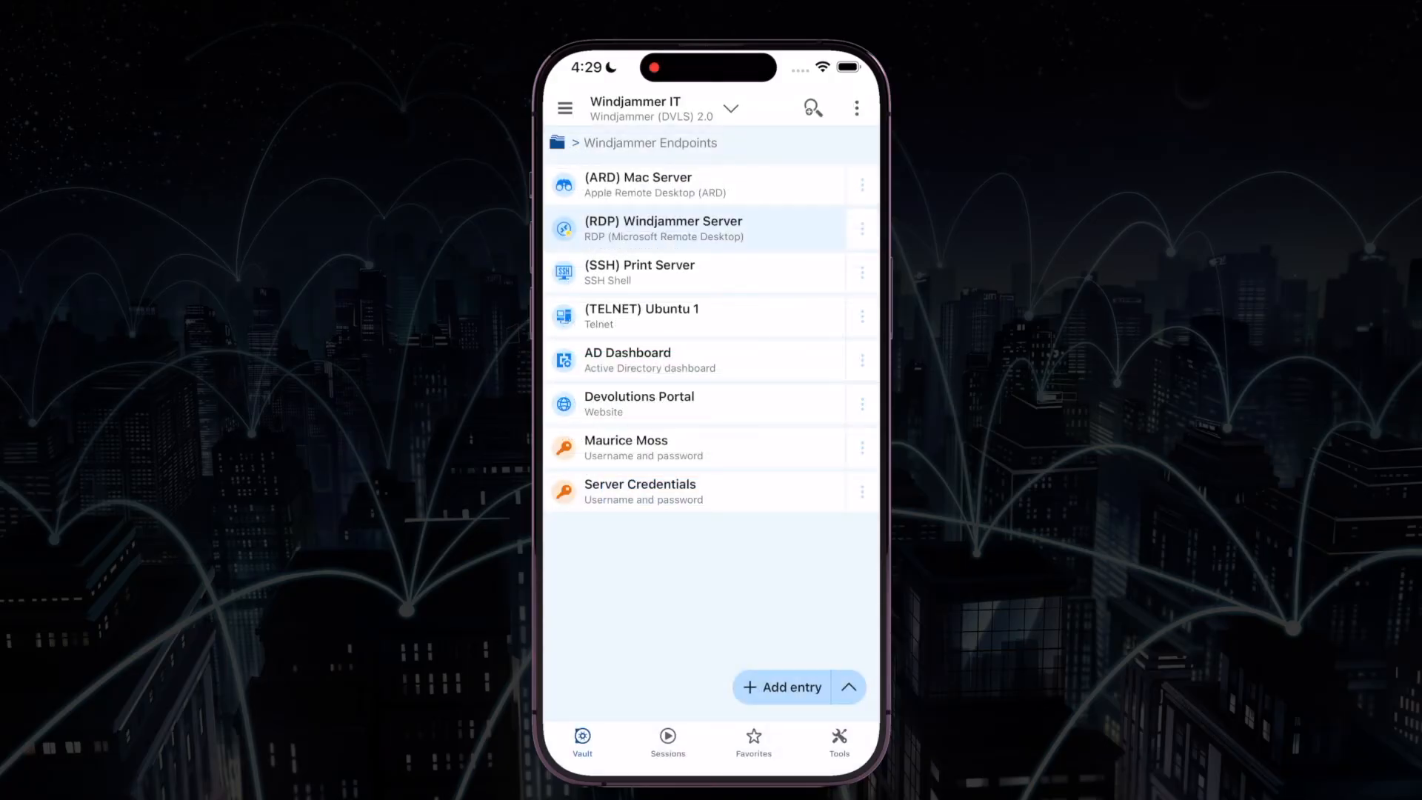
Launch the RDP session to (RDP) Windjammer Server from the Windjammer Endpoints list
{"action": "left_click", "coordinate": [684, 228]}
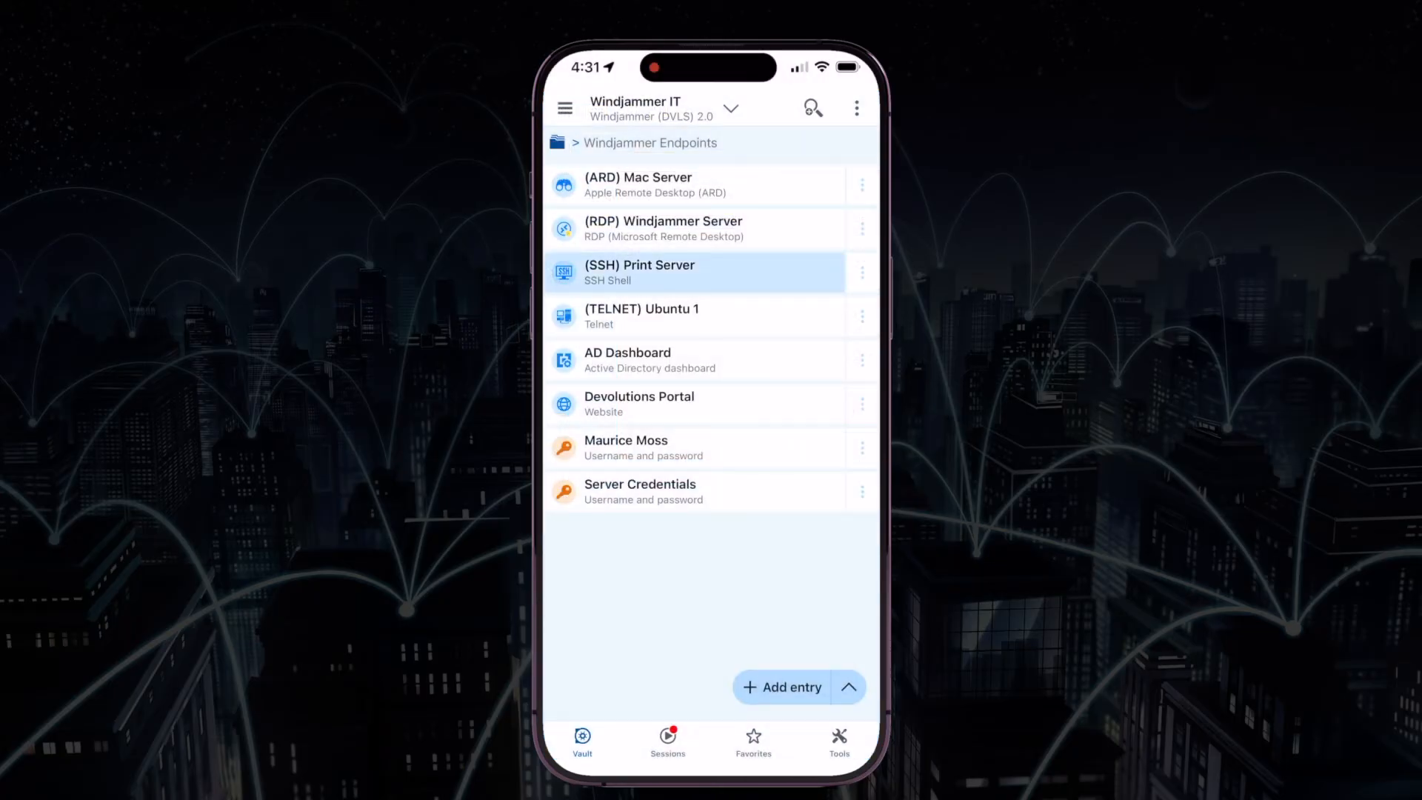
Open an SSH shell on (SSH) Print Server and run ifconfig
{"action": "left_click", "coordinate": [654, 272]}
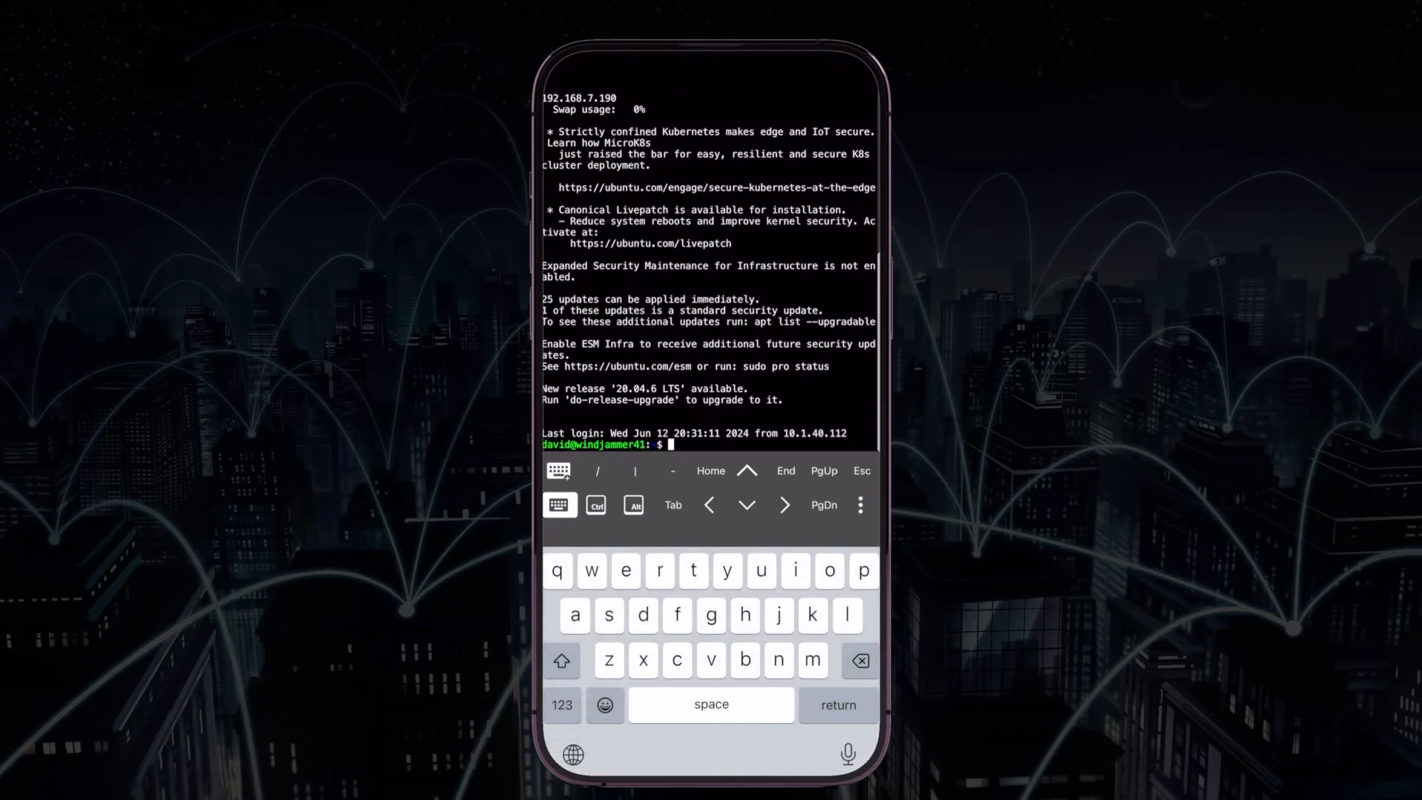
{"action": "type", "text": "ifconfig"}
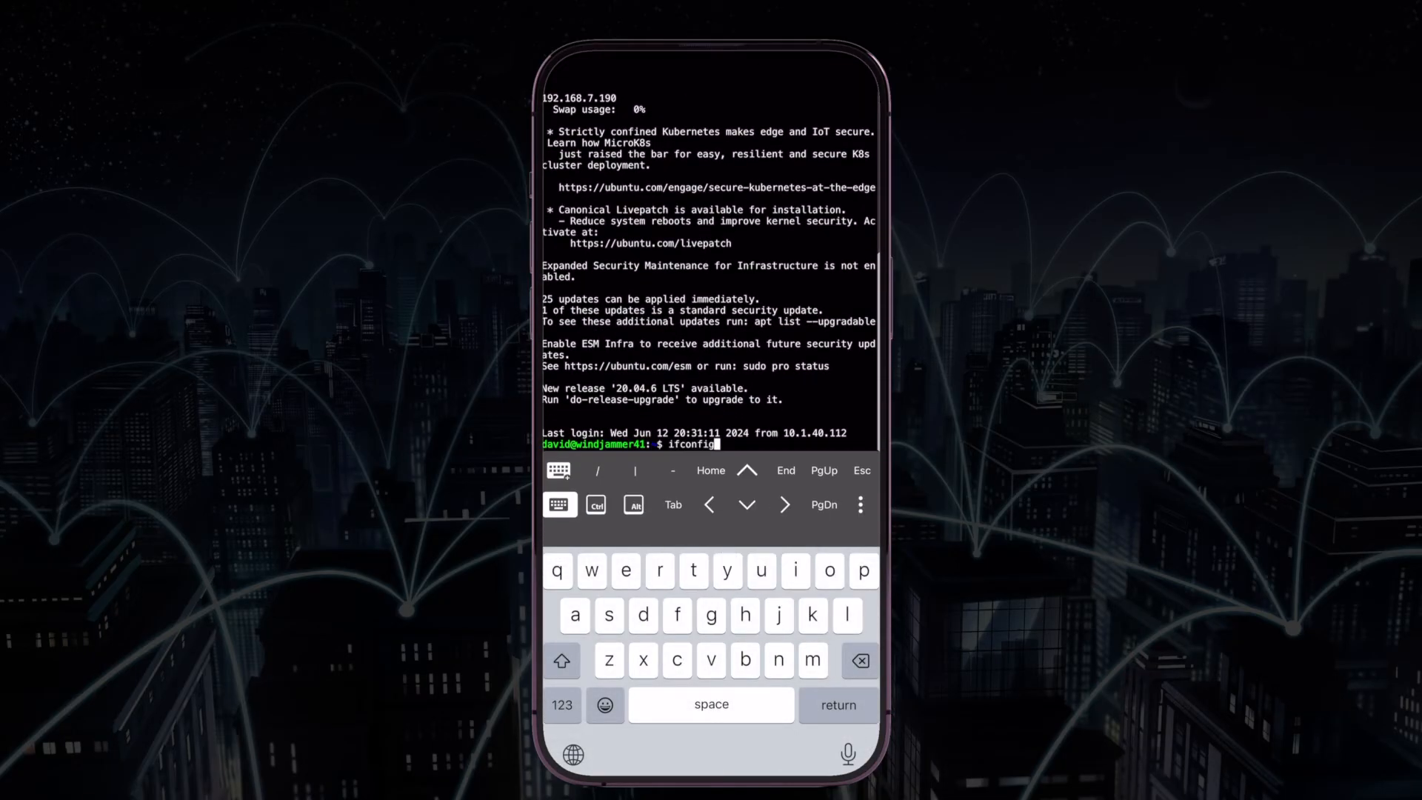
{"action": "key", "text": "Return"}
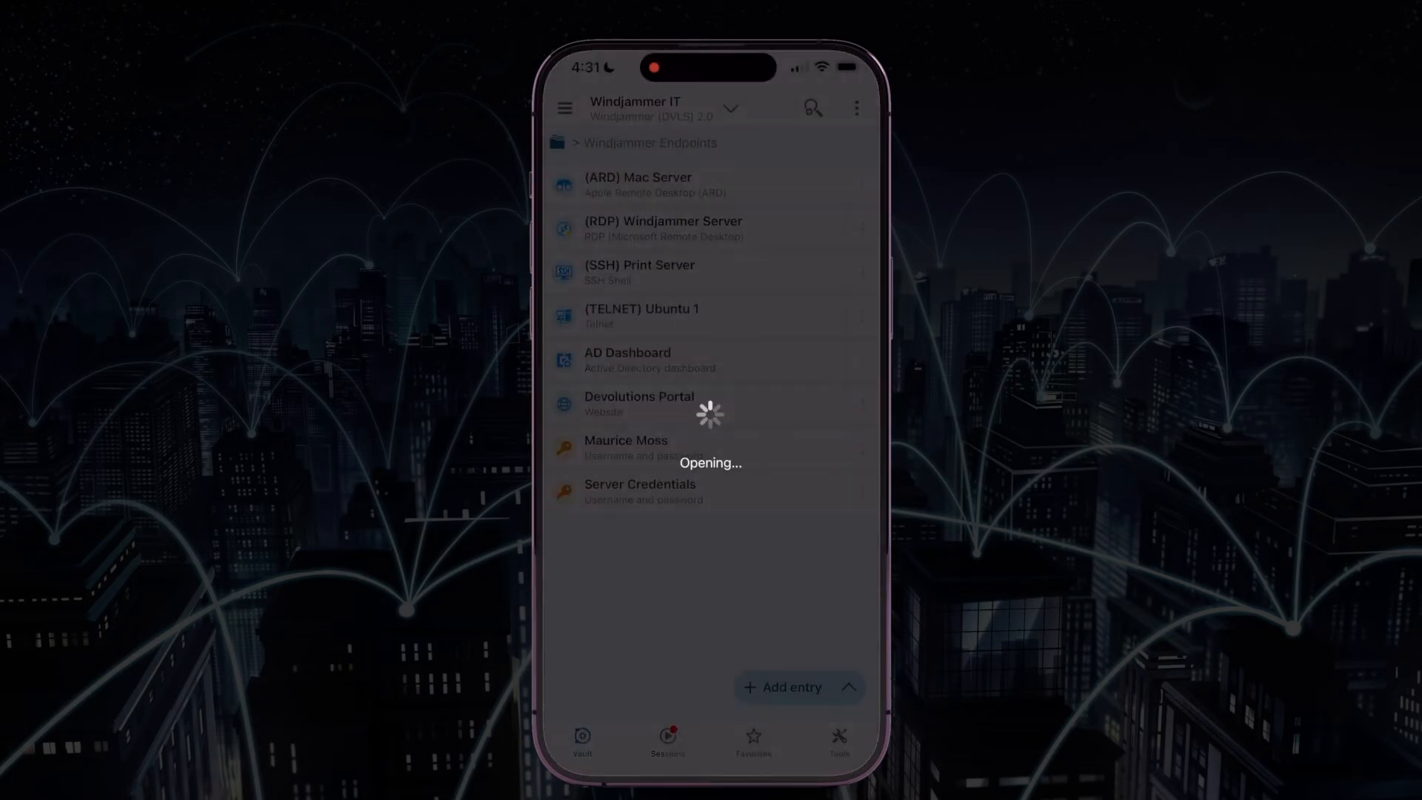
Remove Maurice Moss from the Global IT Technicians group via AD Dashboard and save
{"action": "left_click", "coordinate": [628, 360]}
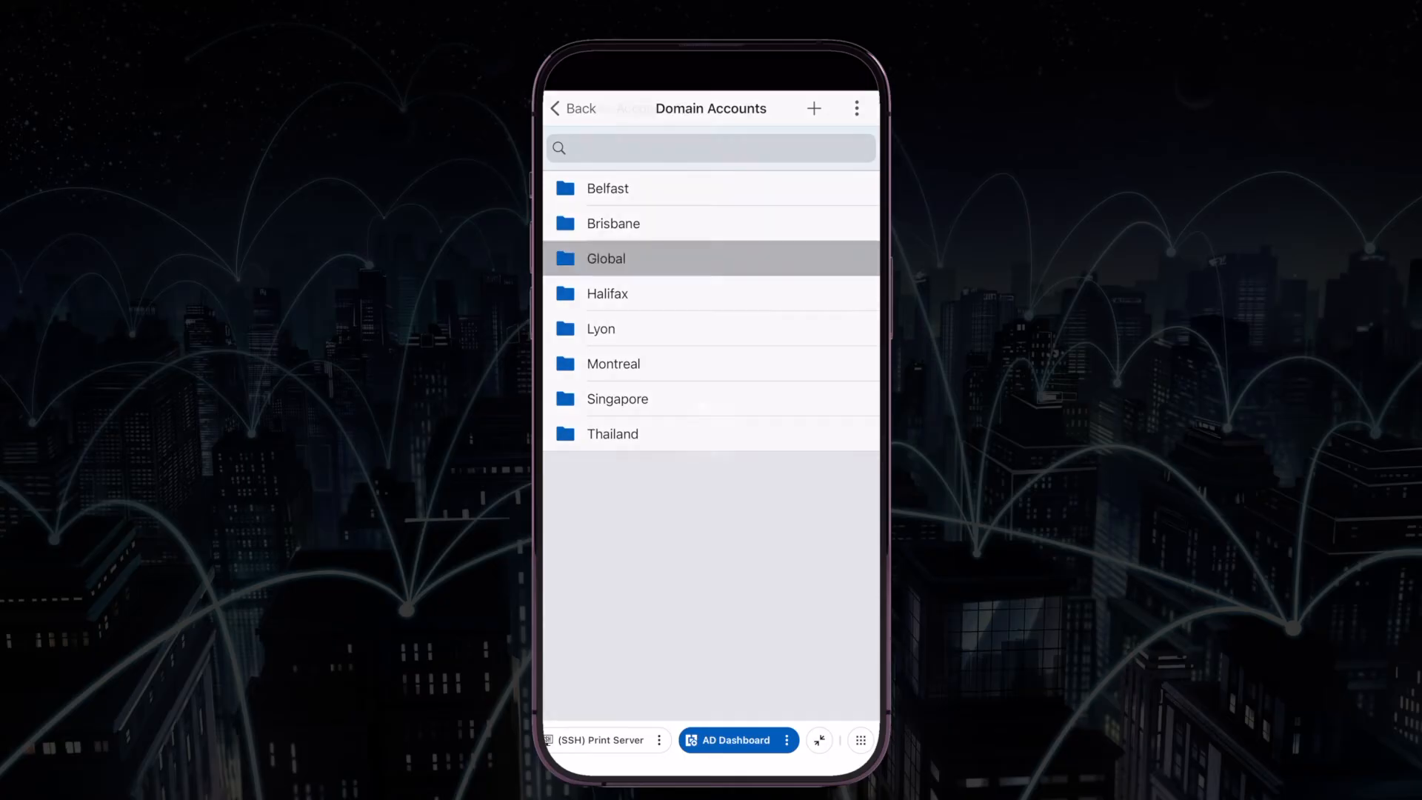
{"action": "left_click", "coordinate": [606, 259]}
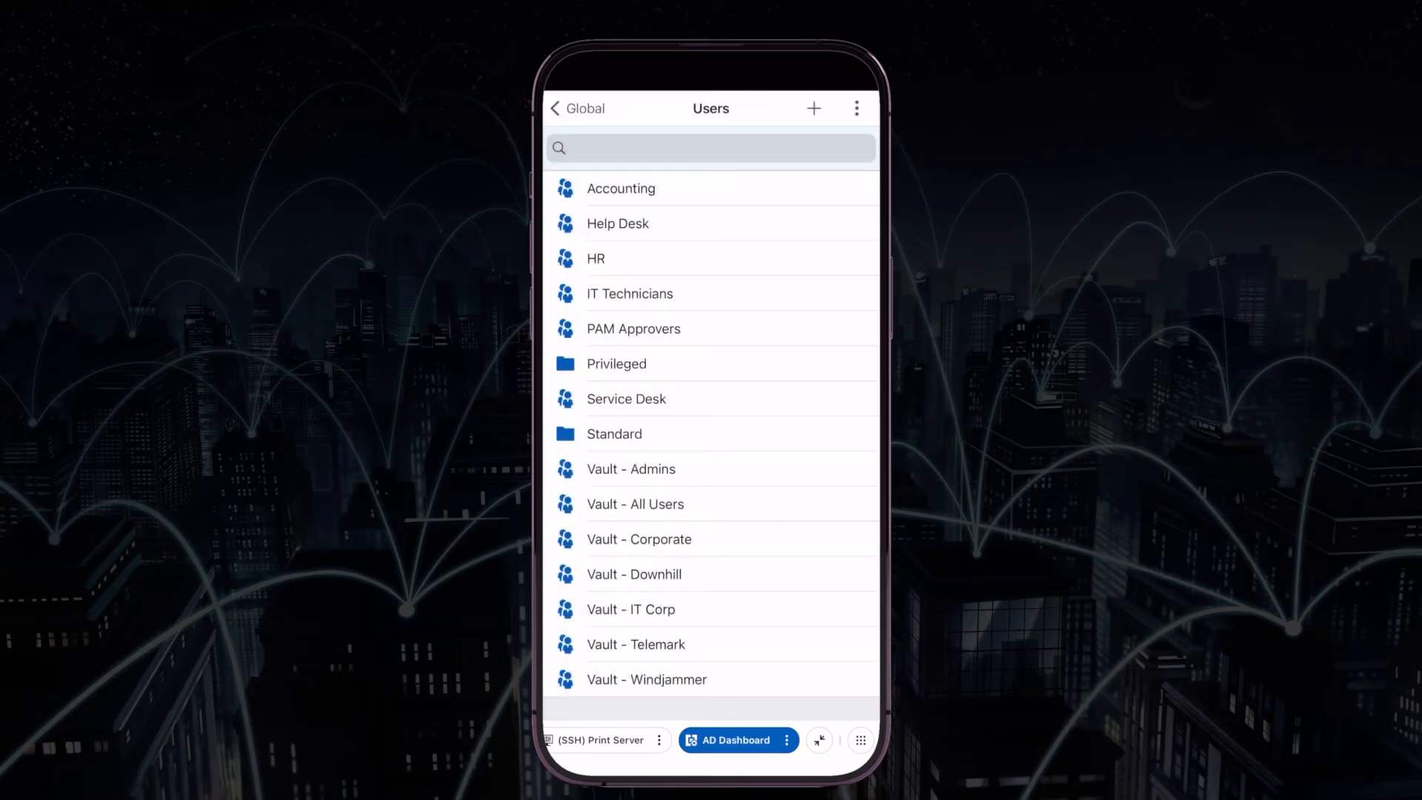
{"action": "left_click", "coordinate": [630, 294]}
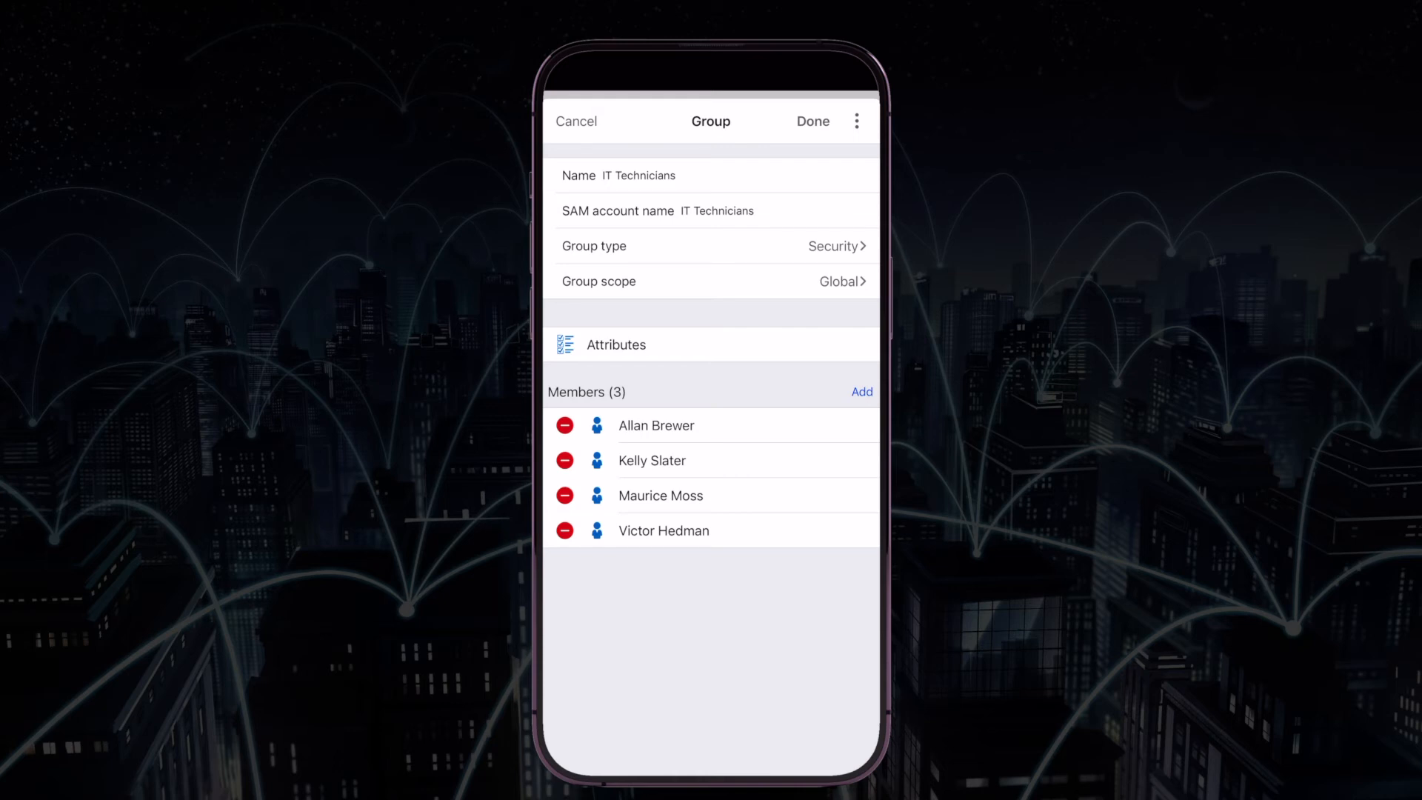
{"action": "left_click", "coordinate": [565, 496]}
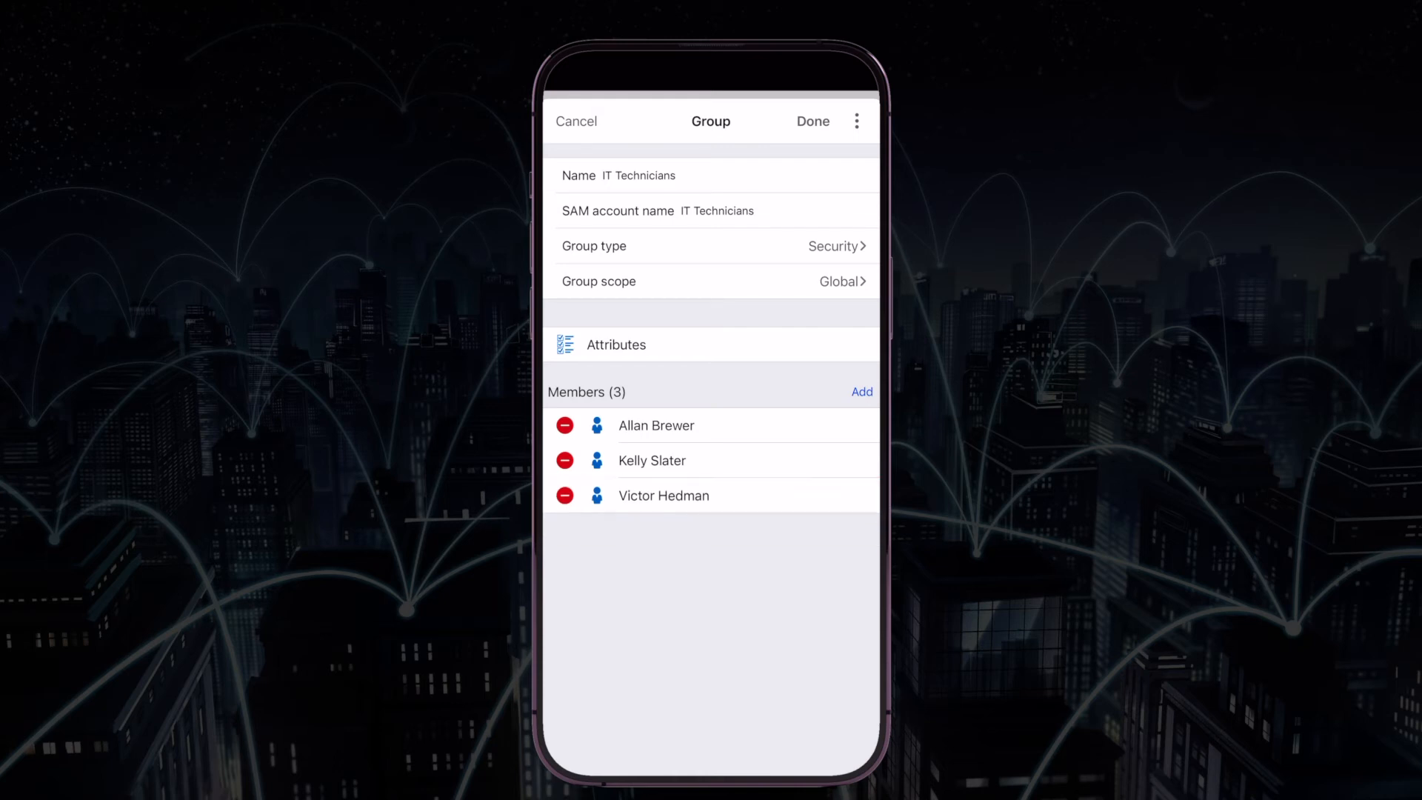
{"action": "left_click", "coordinate": [577, 121]}
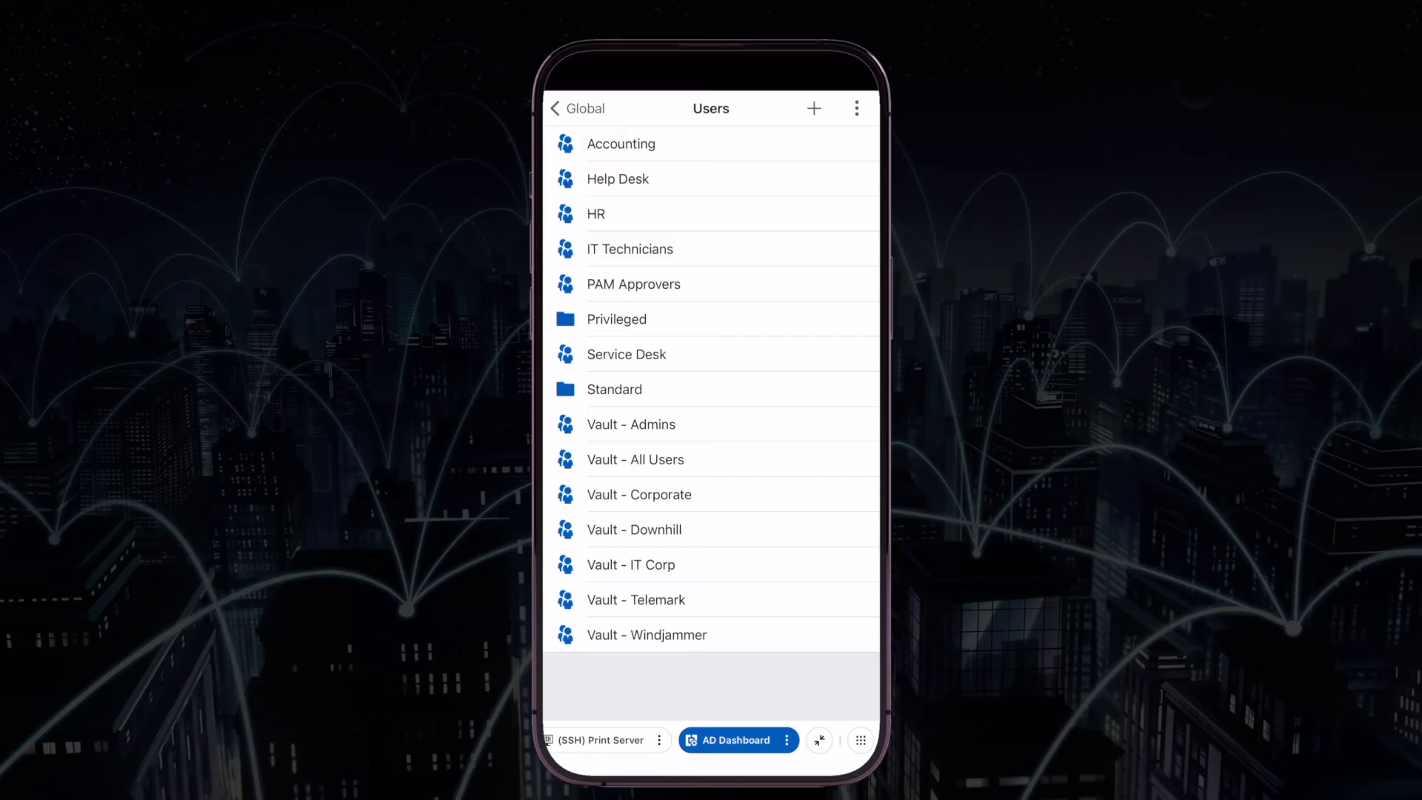